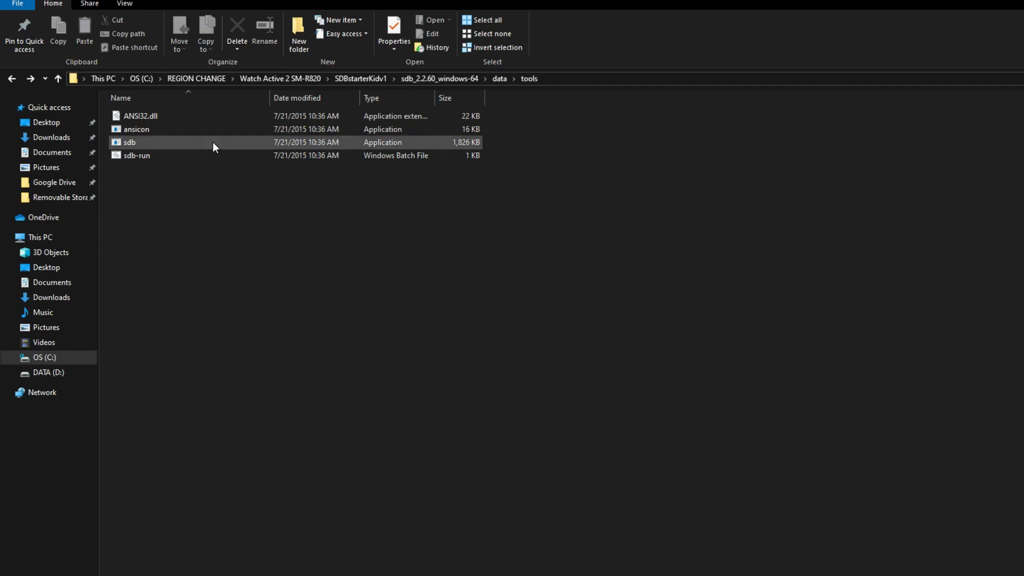
Step: Connect sdb to the watch at 192.168.100.122 from the tools folder
double_click(129, 142)
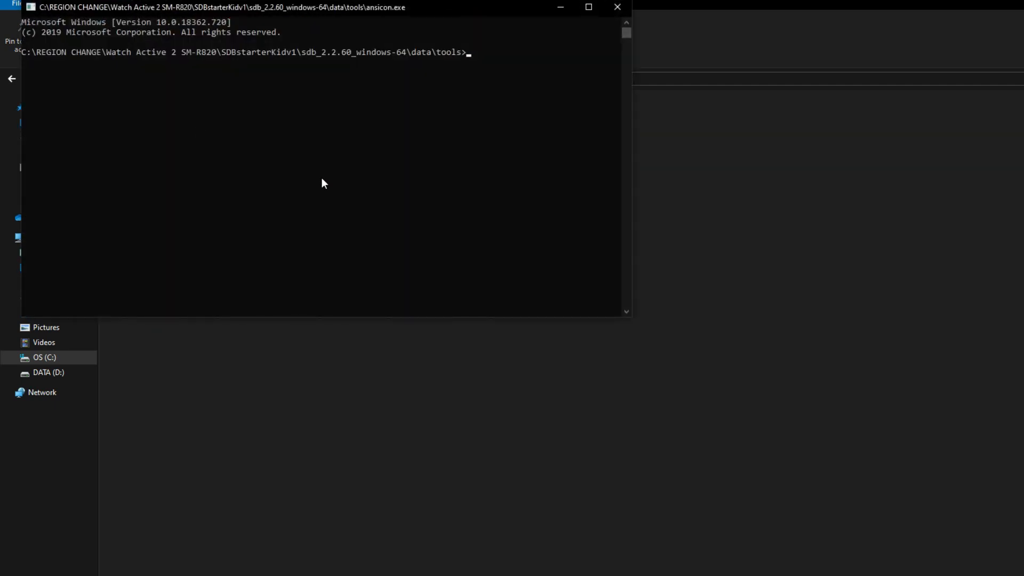
text(sd)
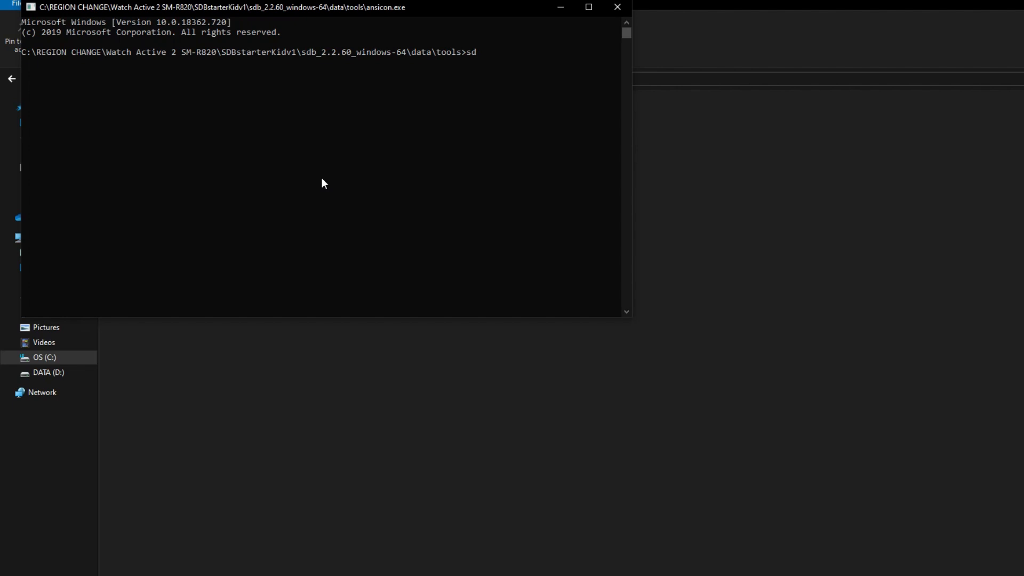
text(b)
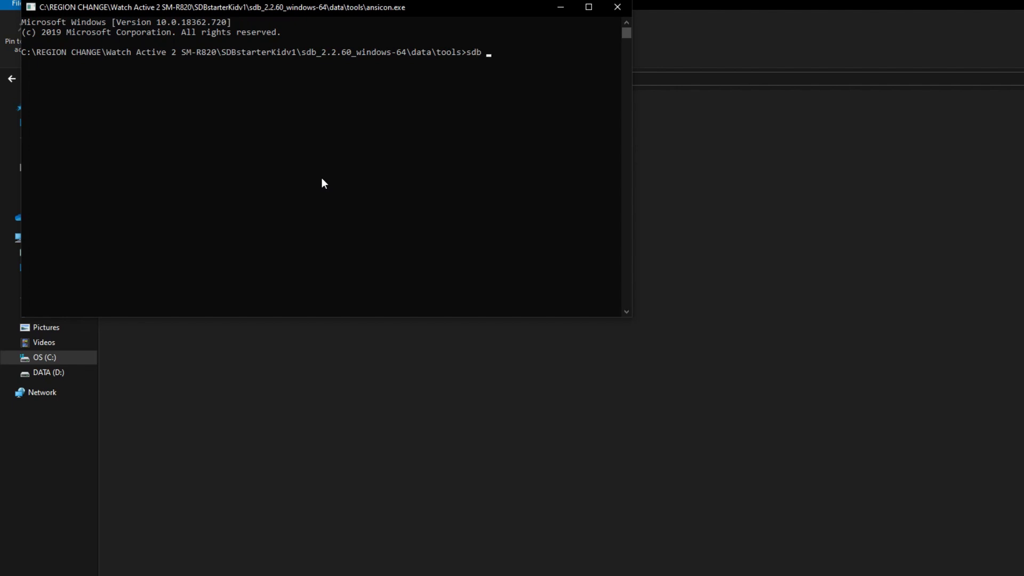
text(connect)
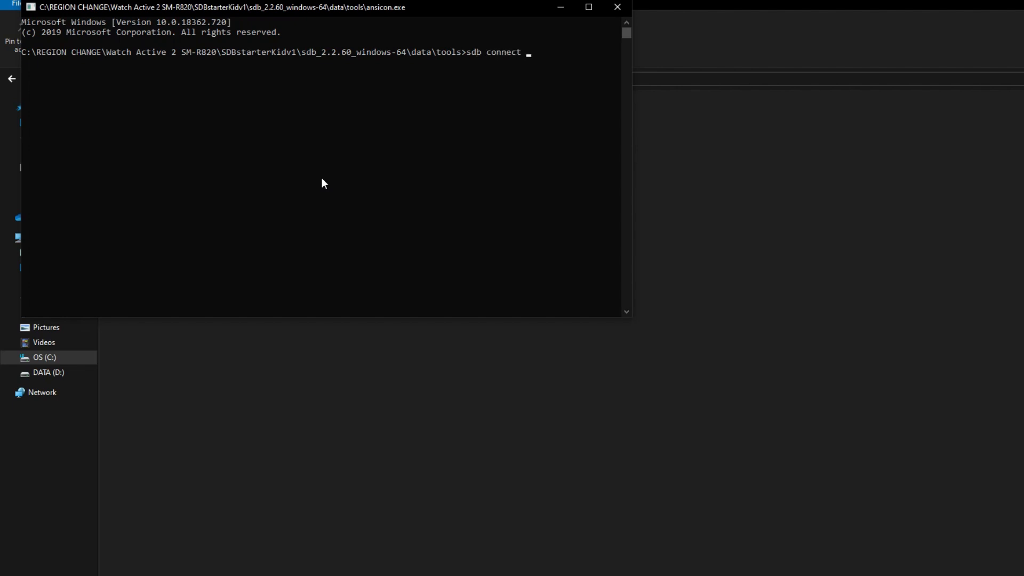
text(192)
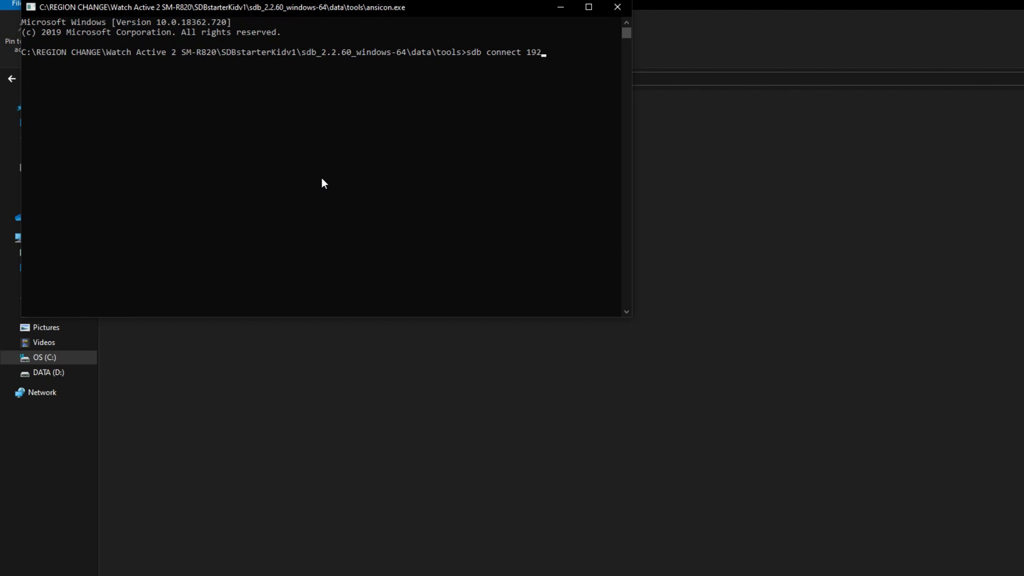
text(.168.100.)
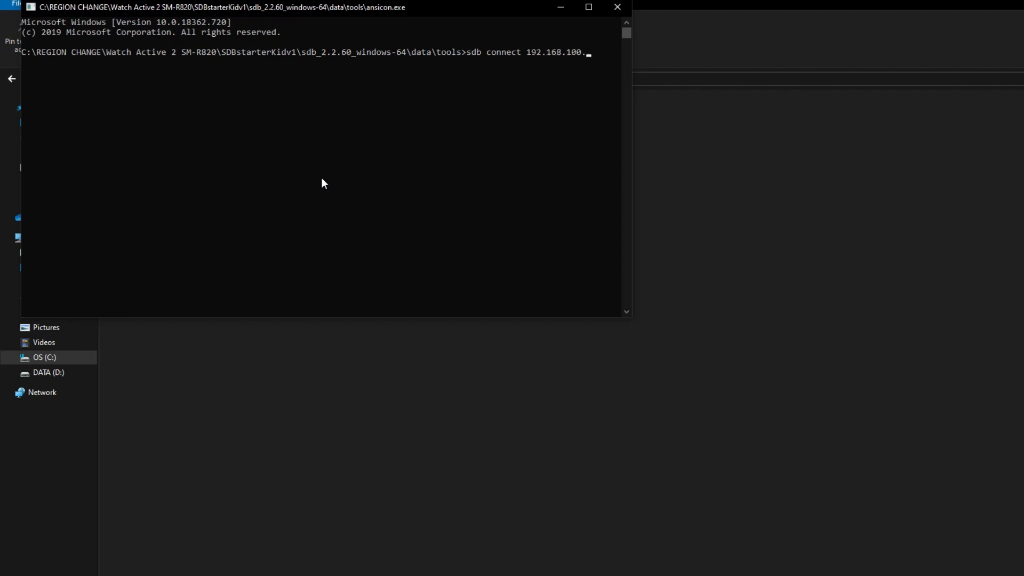
key(Return)
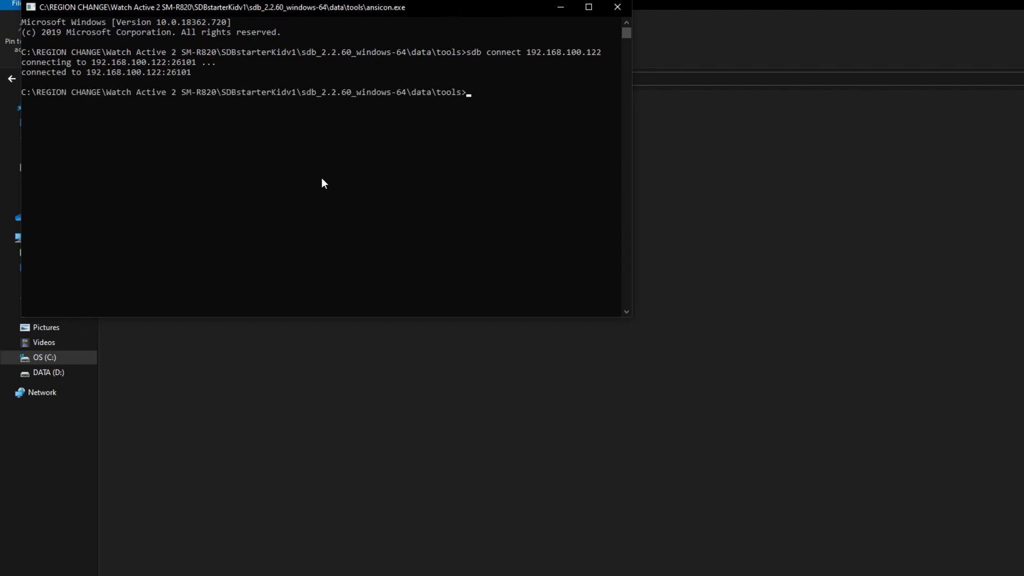
Step: Switch the sdb session to root account mode with 'sdb root on'
text(sdb r)
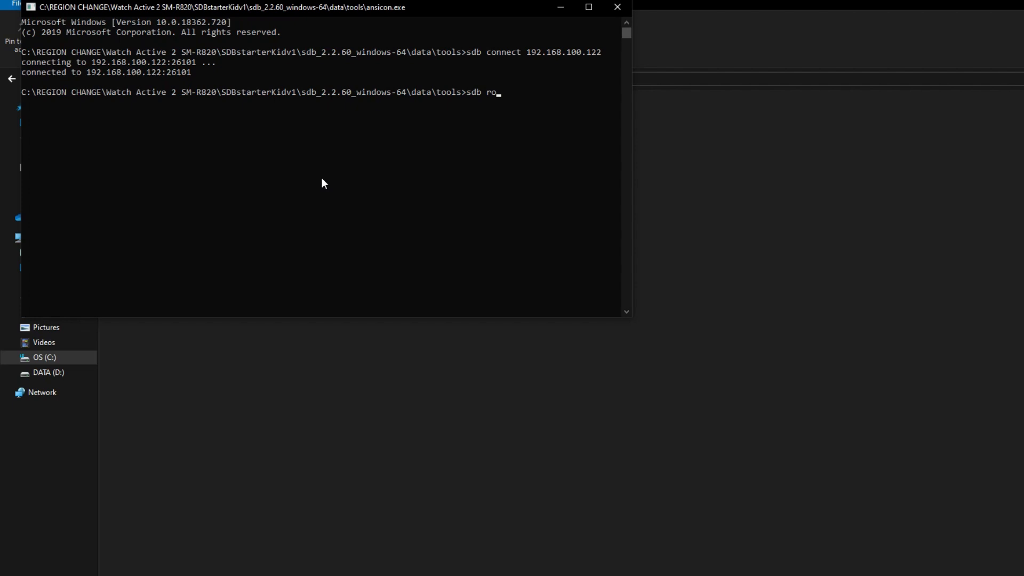
text(ot on)
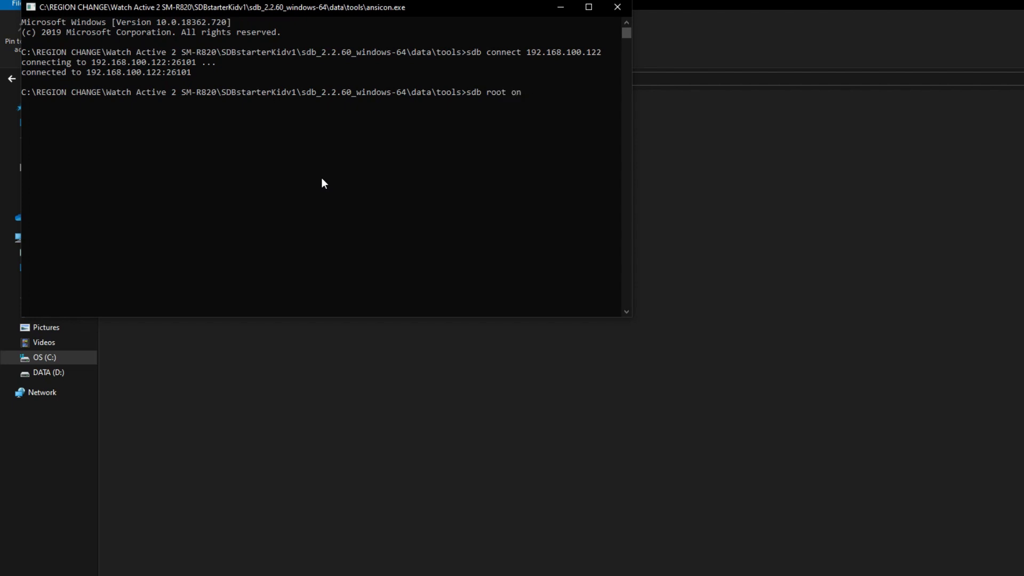
key(Return)
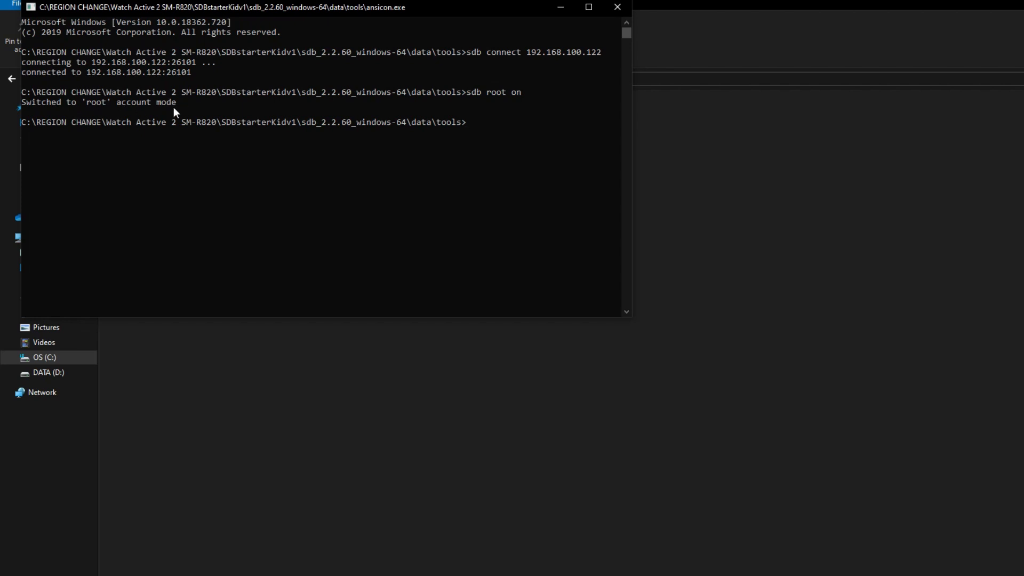
mouse_move(130, 111)
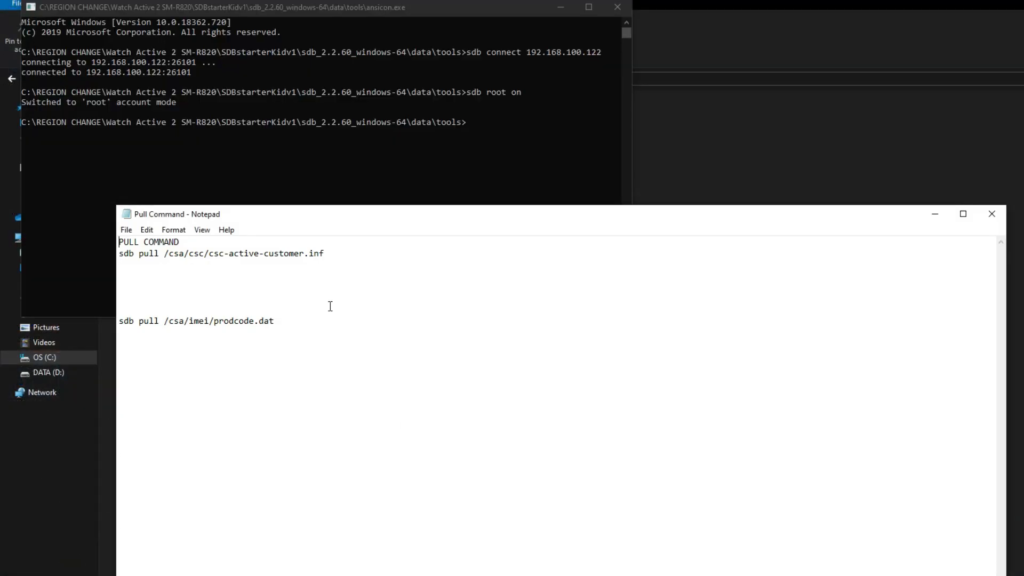
Step: Pull /csa/csc/csc-active-customer.inf from the watch into the tools folder
double_click(222, 253)
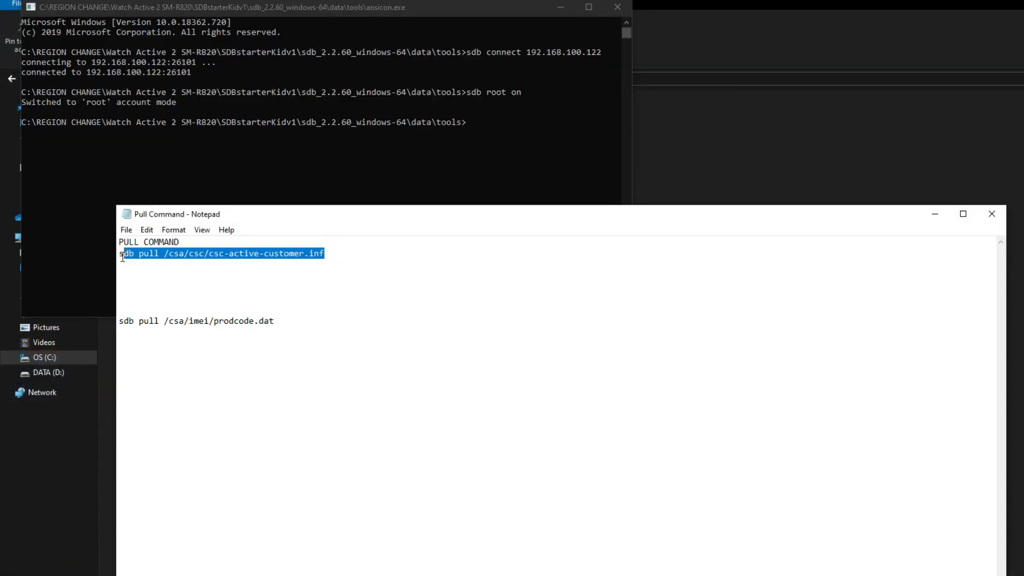
right_click(222, 254)
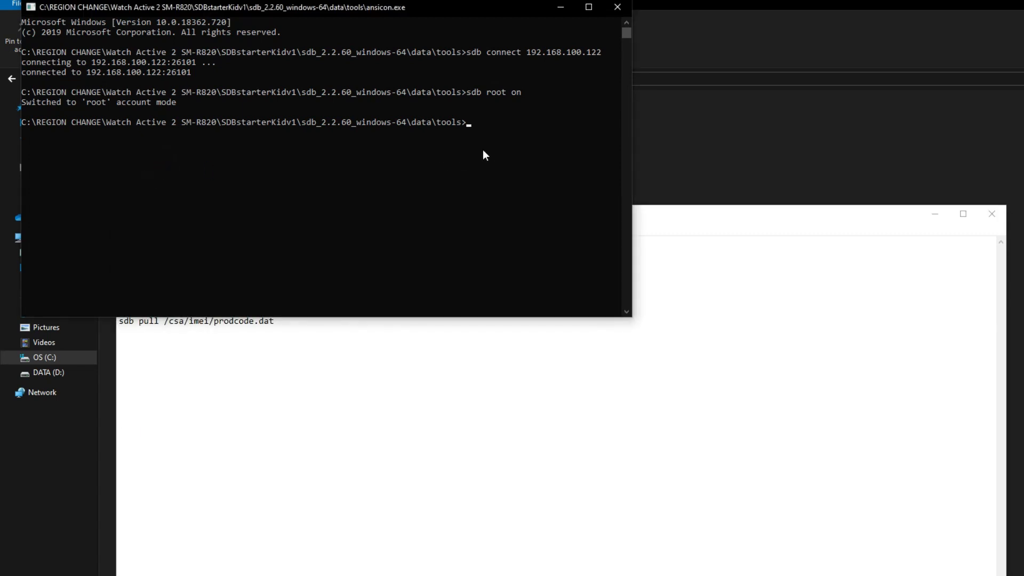
text(sdb pull /csa/csc/csc-active-customer.inf)
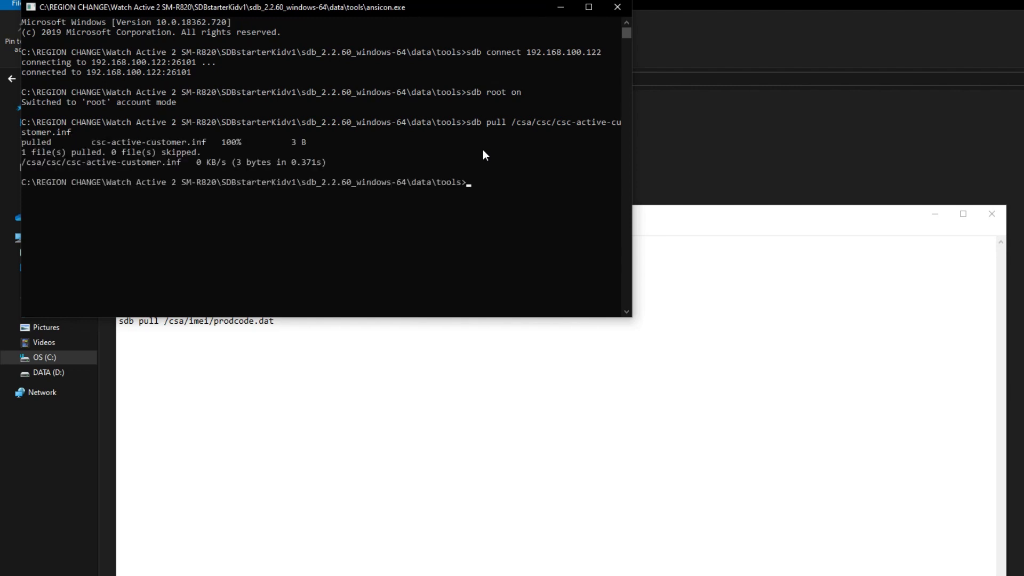
Step: Pull prodcode.dat from the watch using the copied command
click(470, 353)
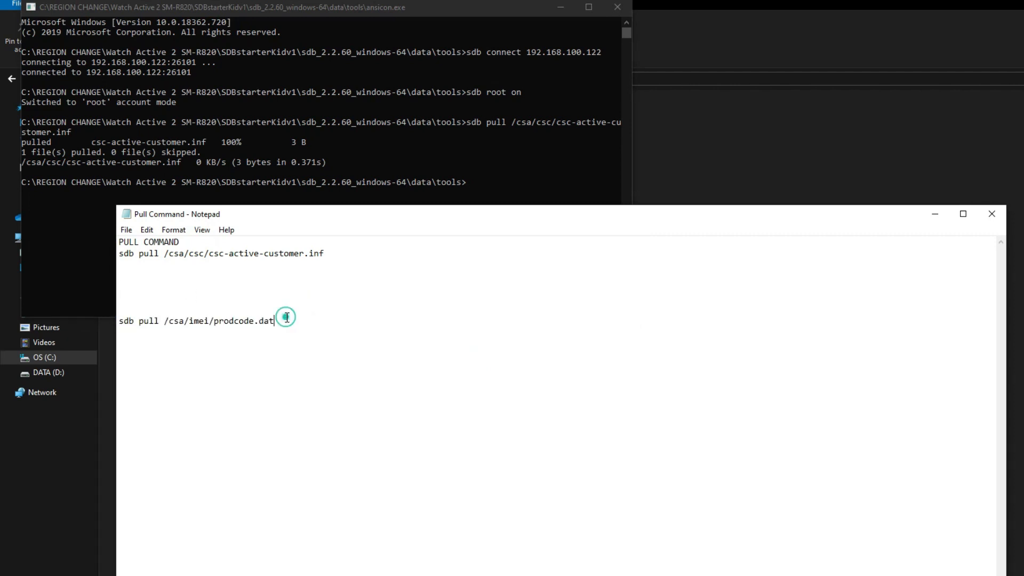
right_click(196, 321)
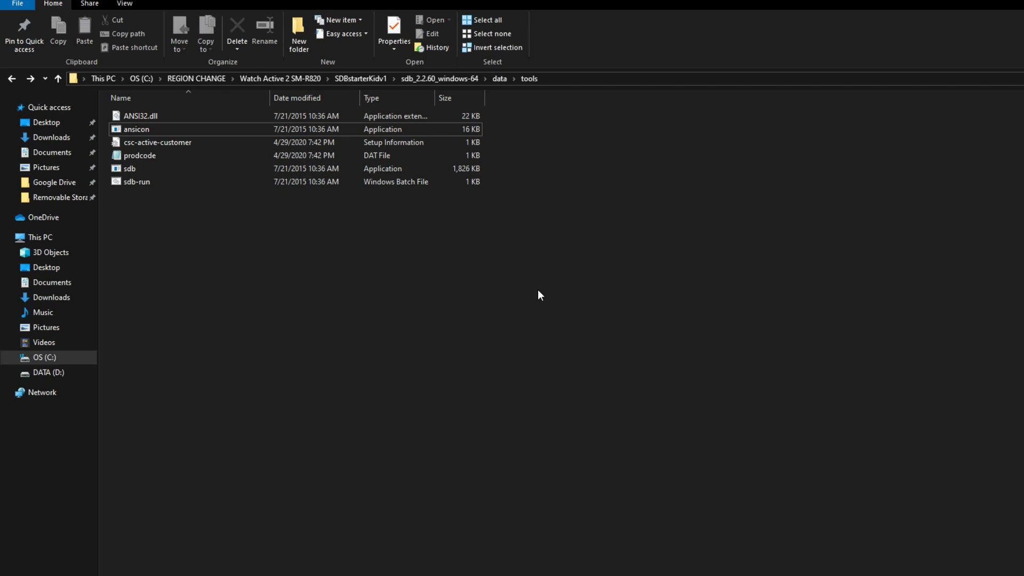
Step: Open the pulled csc-active-customer file from the tools folder for editing
click(138, 181)
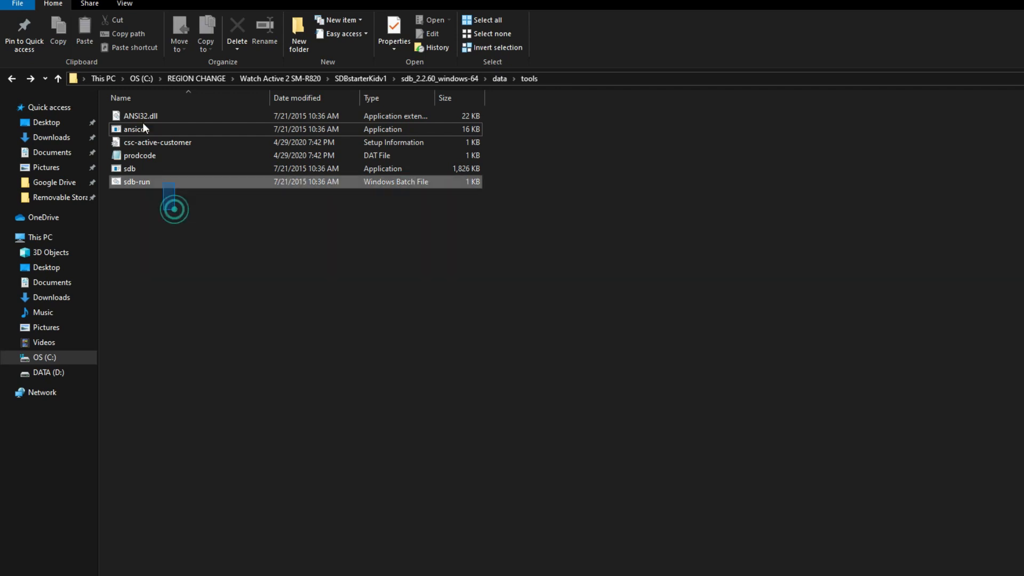
click(157, 141)
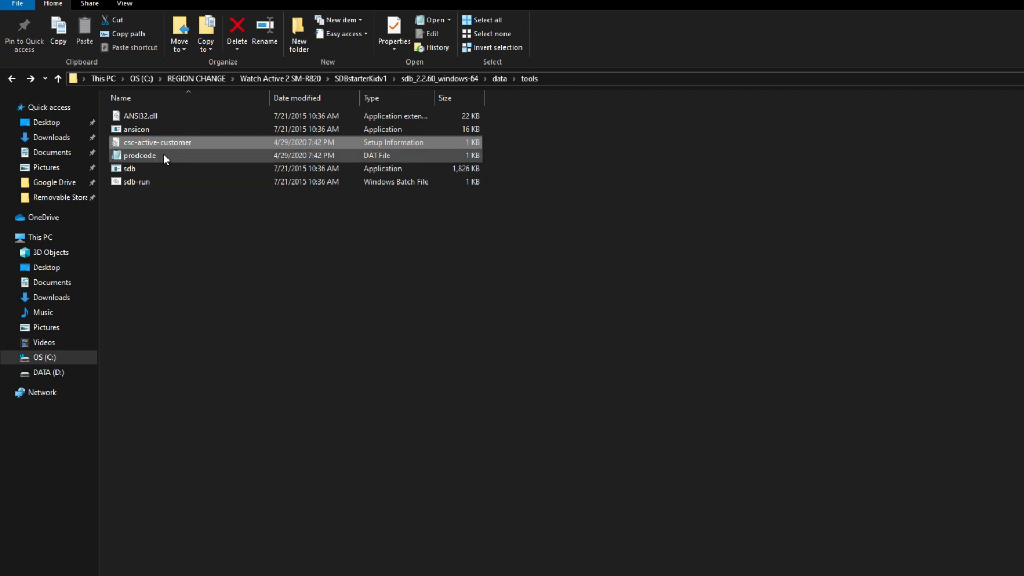
click(157, 142)
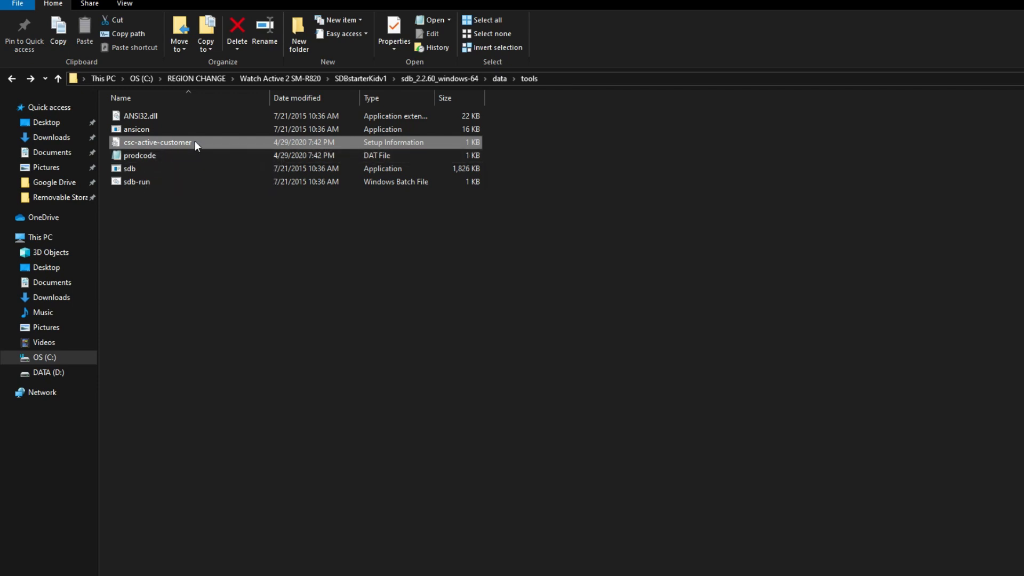
double_click(158, 142)
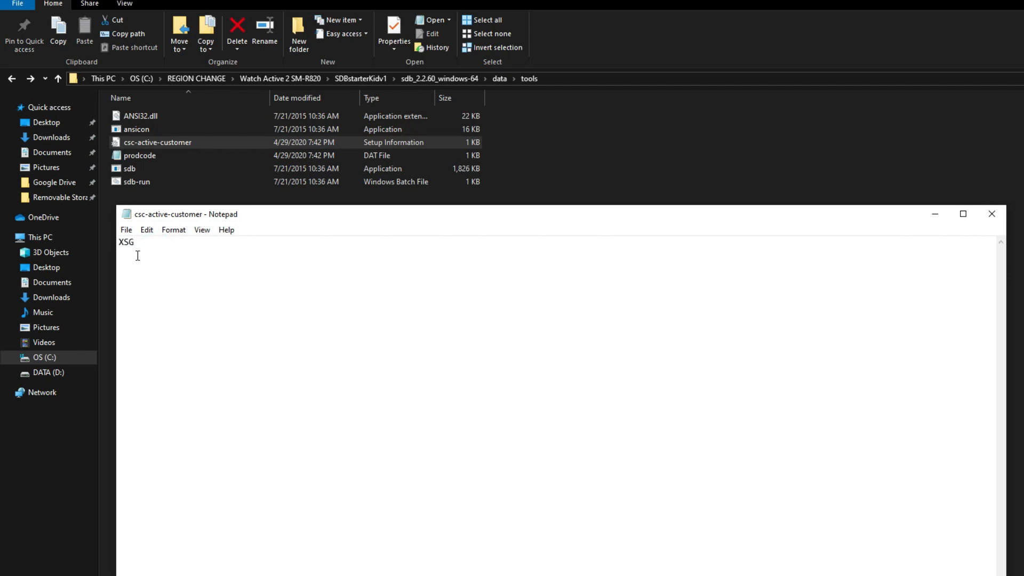
Step: Change the region code from XSG to XAR and close the file
key(Backspace)
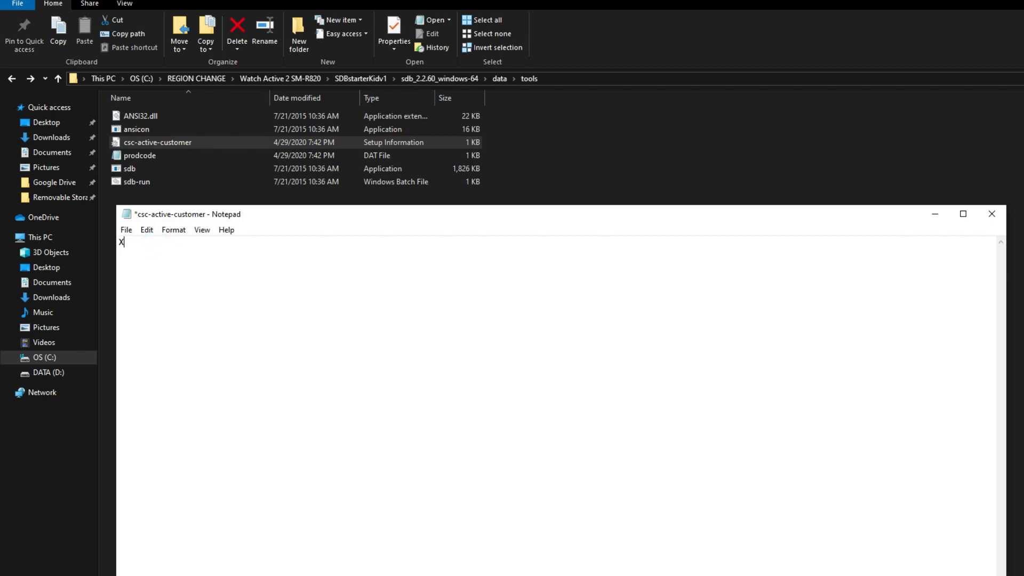
text(AR)
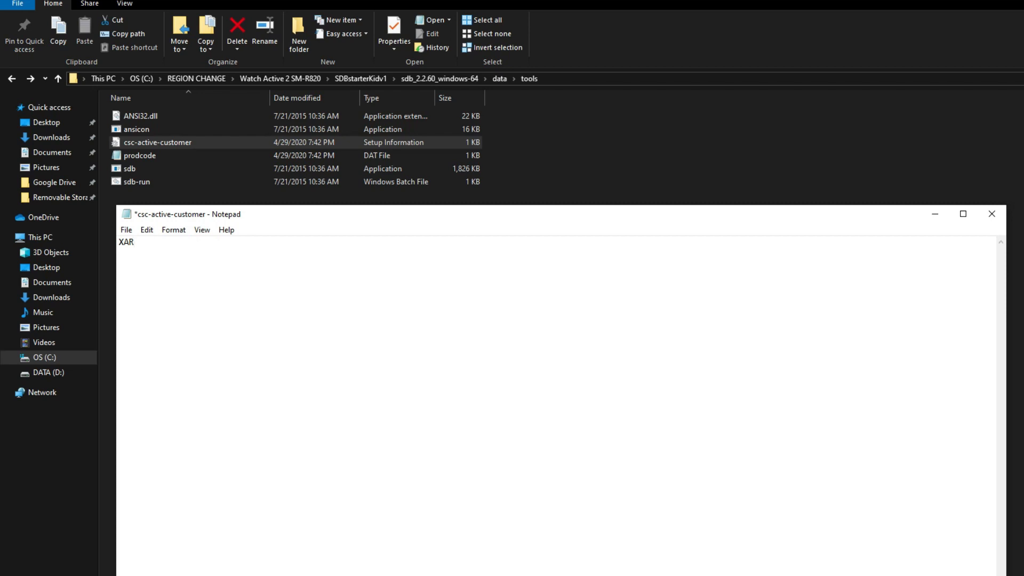
mouse_move(962, 213)
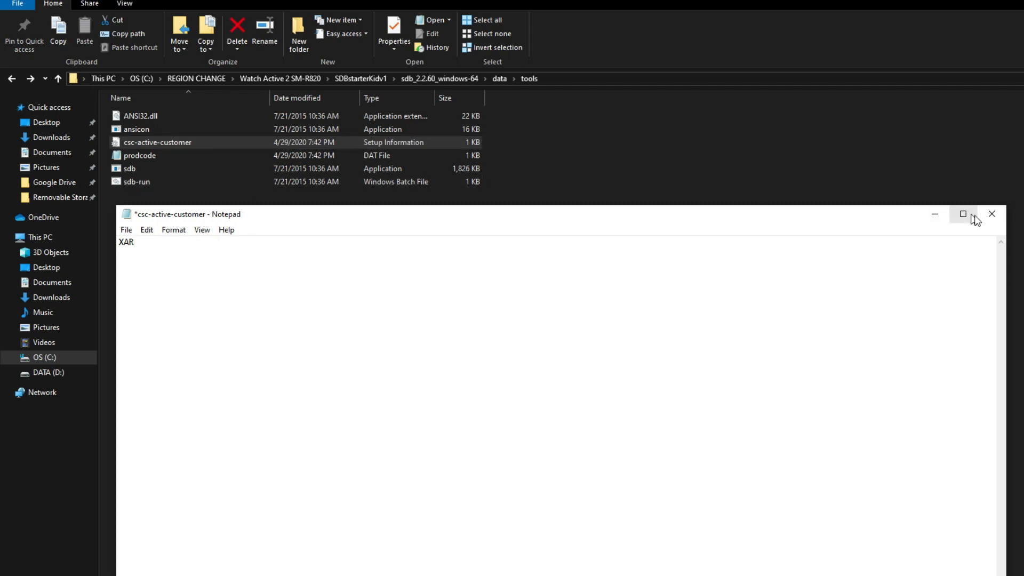
mouse_move(748, 217)
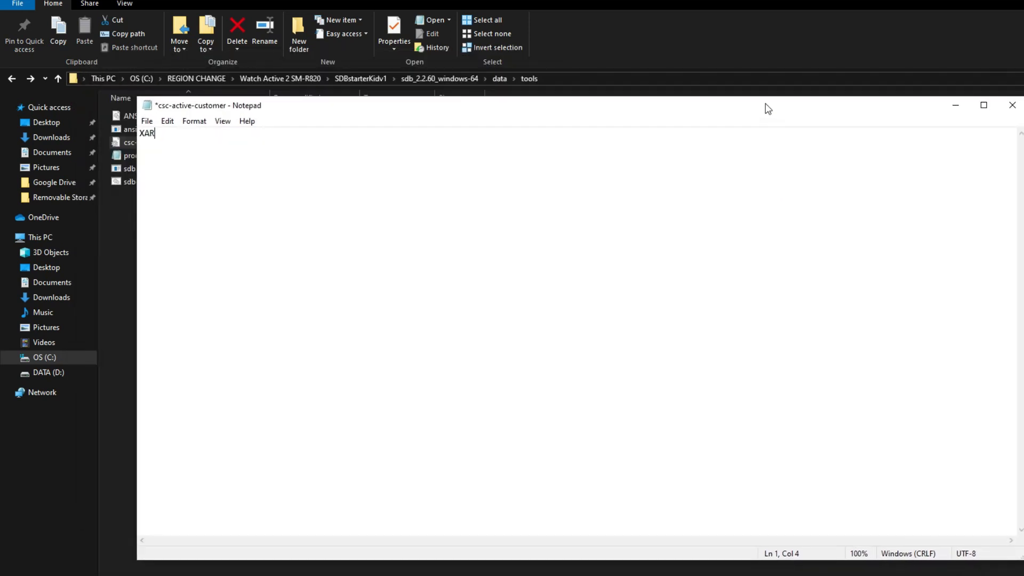
mouse_move(1013, 106)
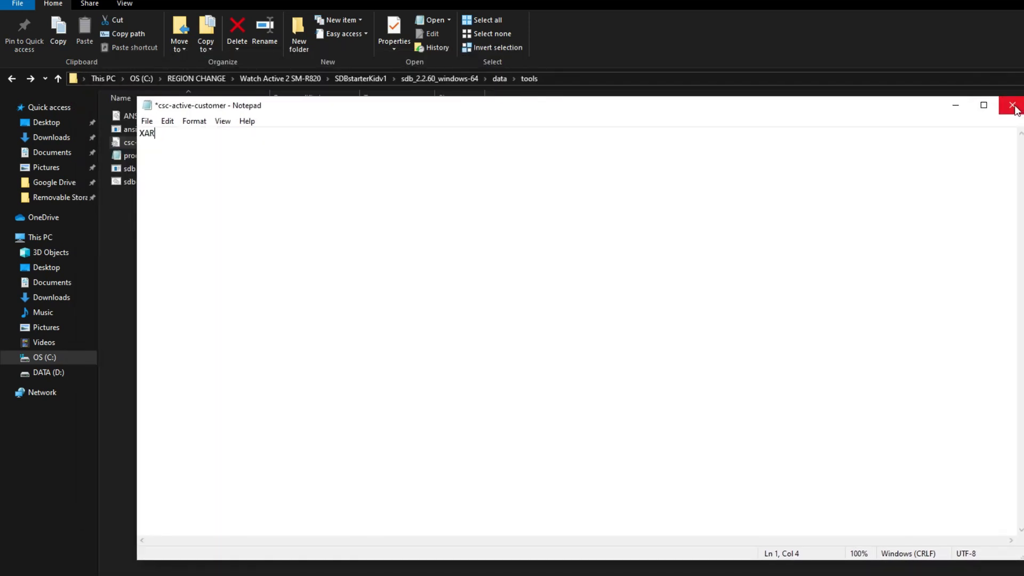
click(1013, 105)
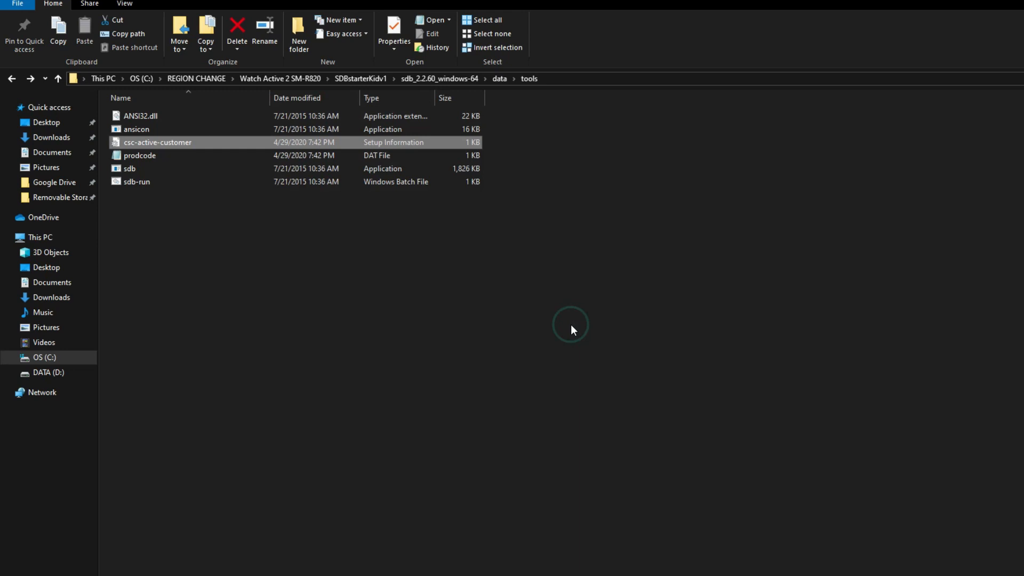
mouse_move(162, 163)
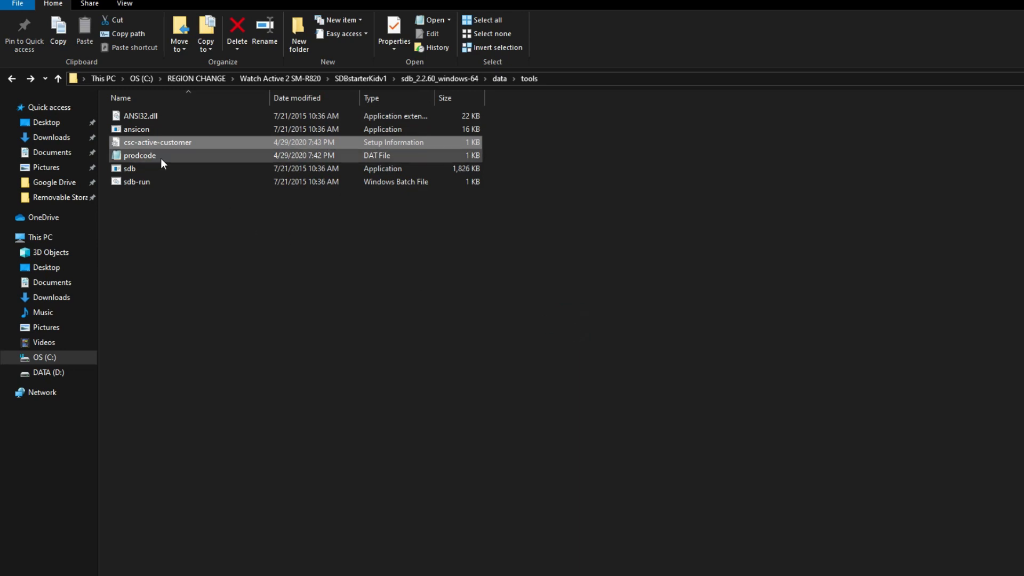
Step: Edit prodcode to read SM-R820NSKAXAR instead of XSG and save on closing
click(141, 156)
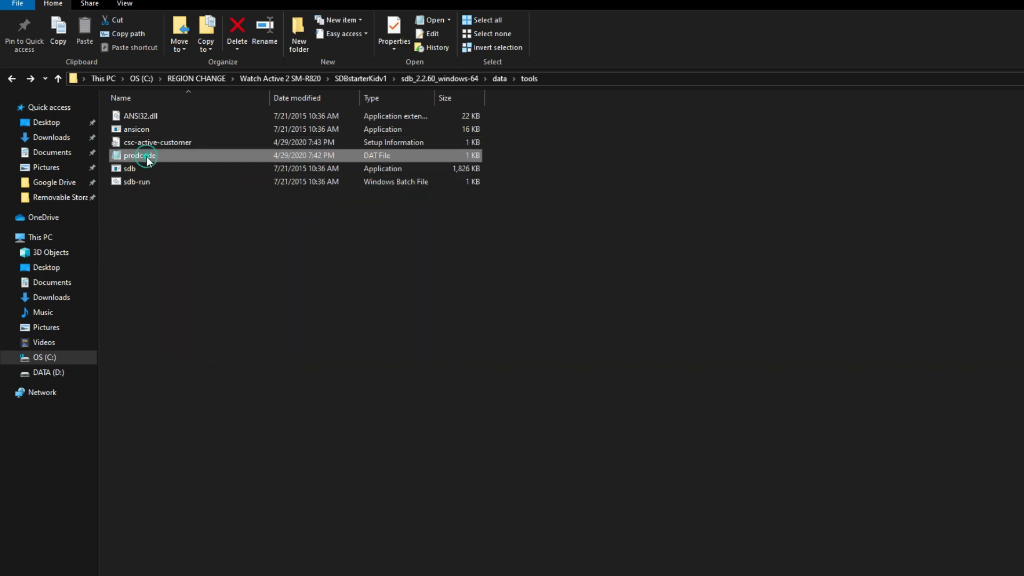
double_click(137, 155)
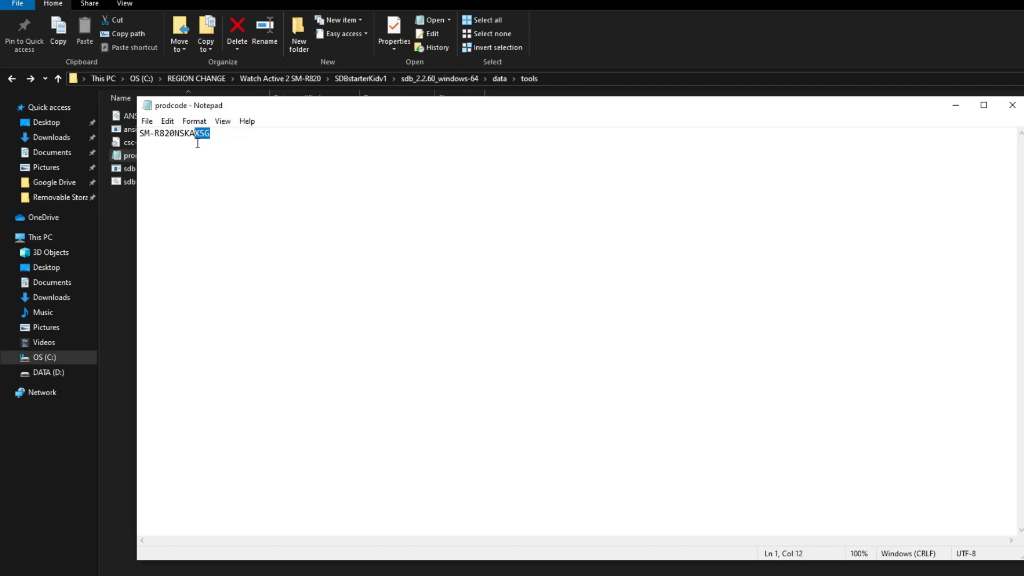
text(X)
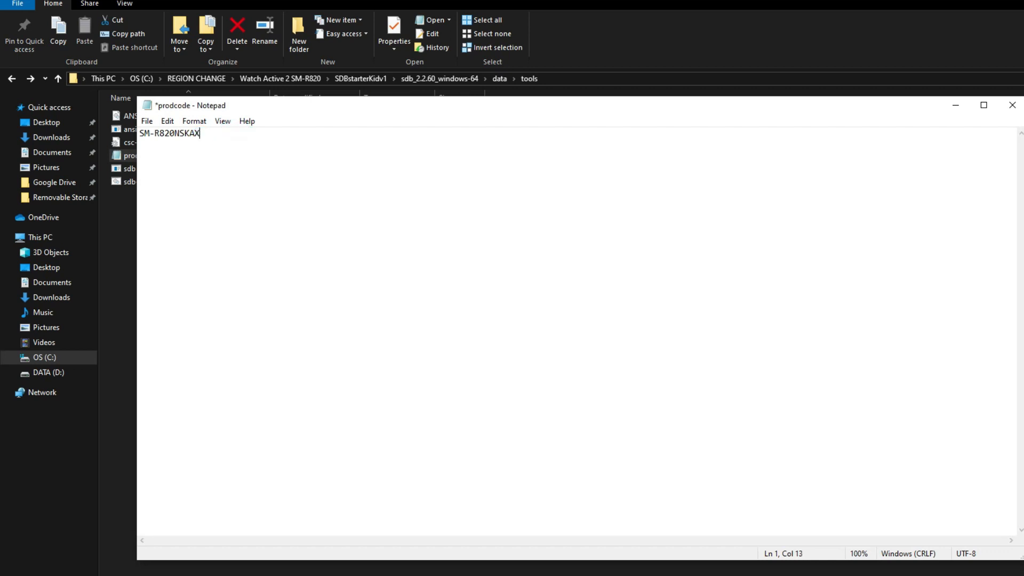
text(AR)
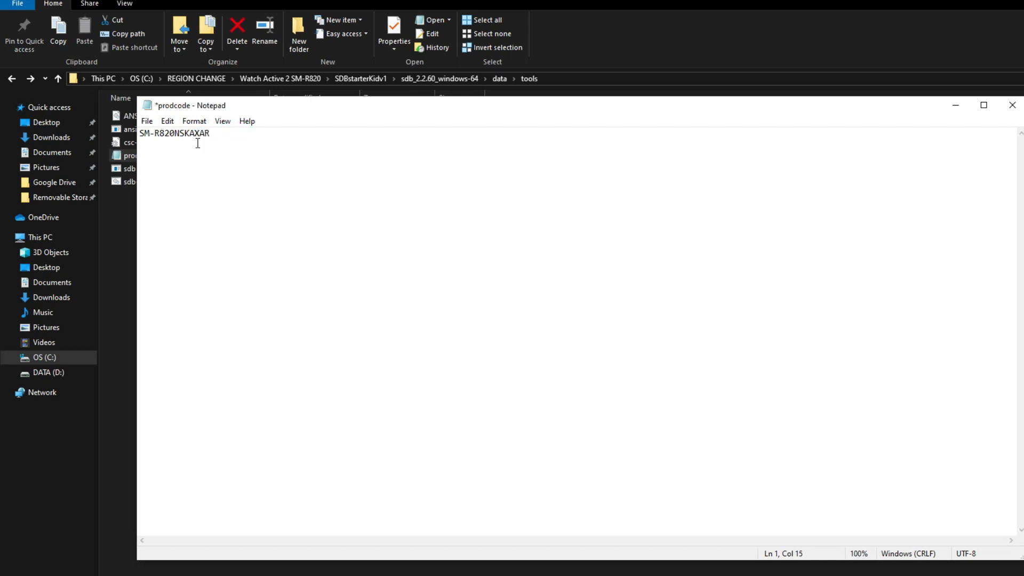
mouse_move(838, 119)
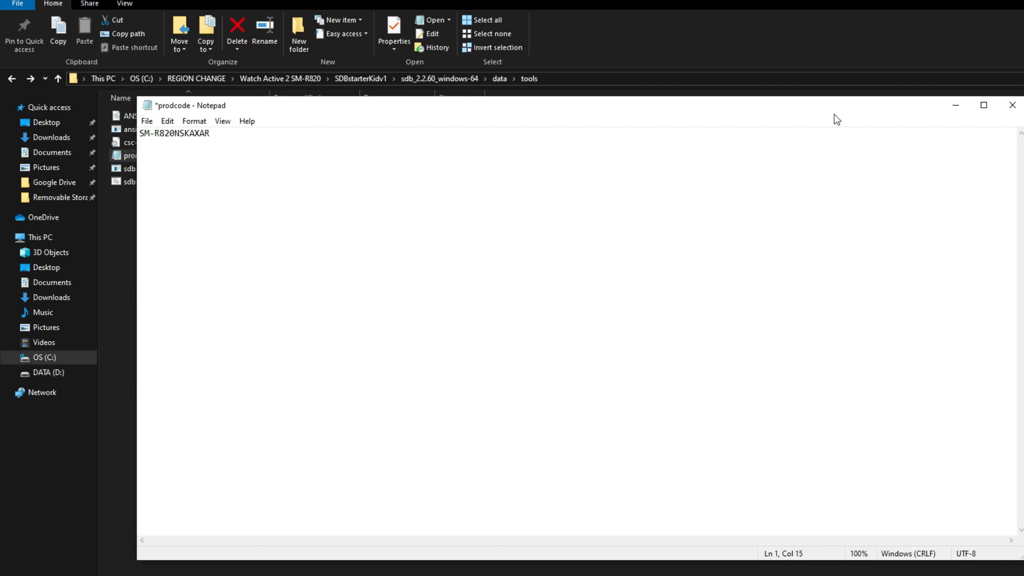
mouse_move(1011, 106)
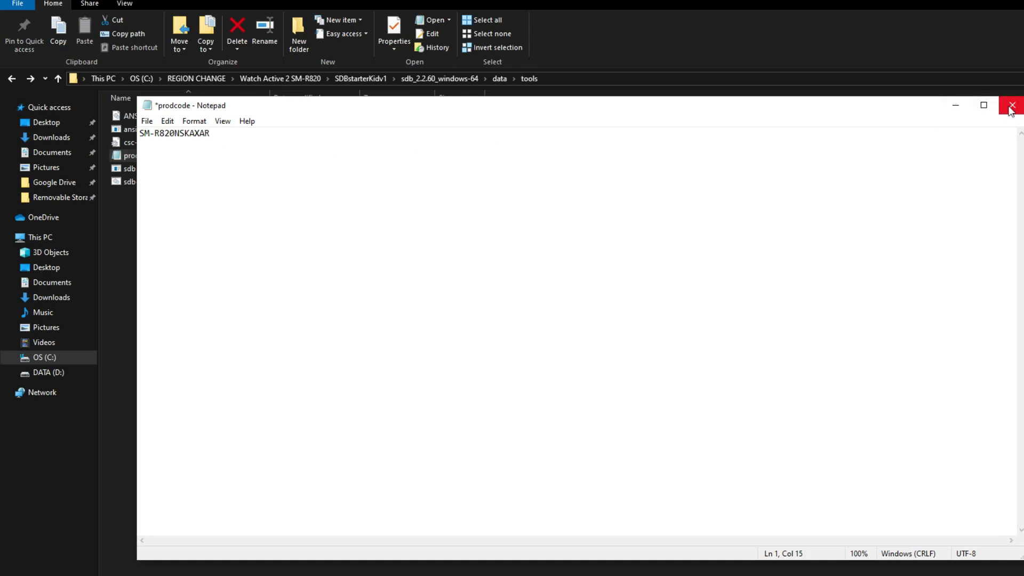
click(1011, 106)
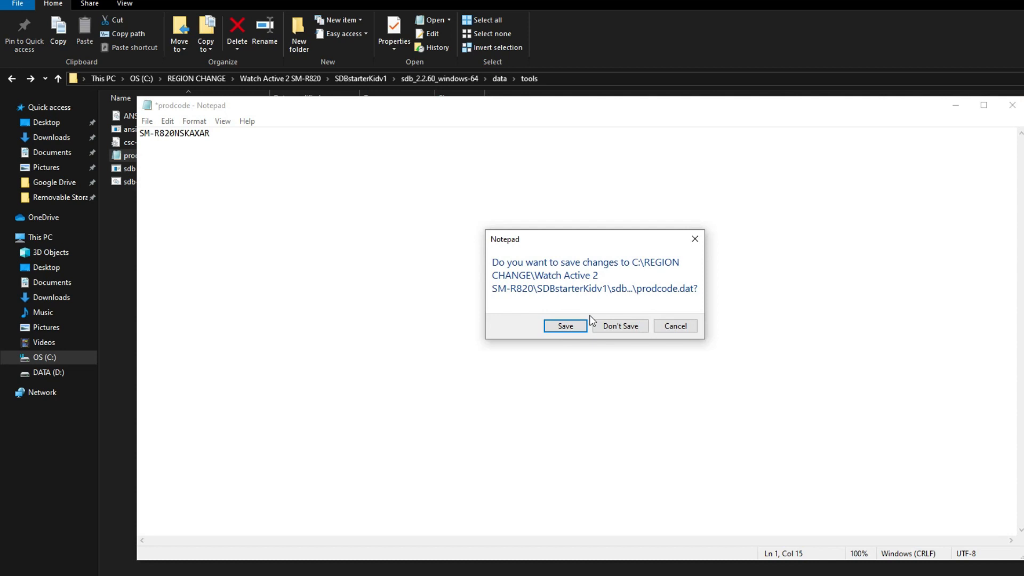
click(563, 326)
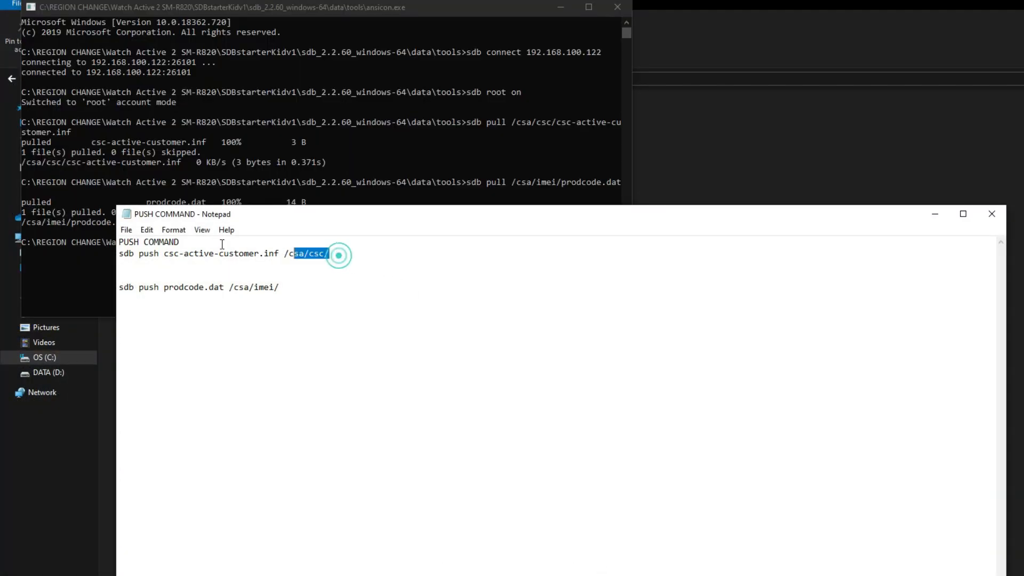
Step: Push the edited csc-active-customer.inf back to the watch
triple_click(224, 254)
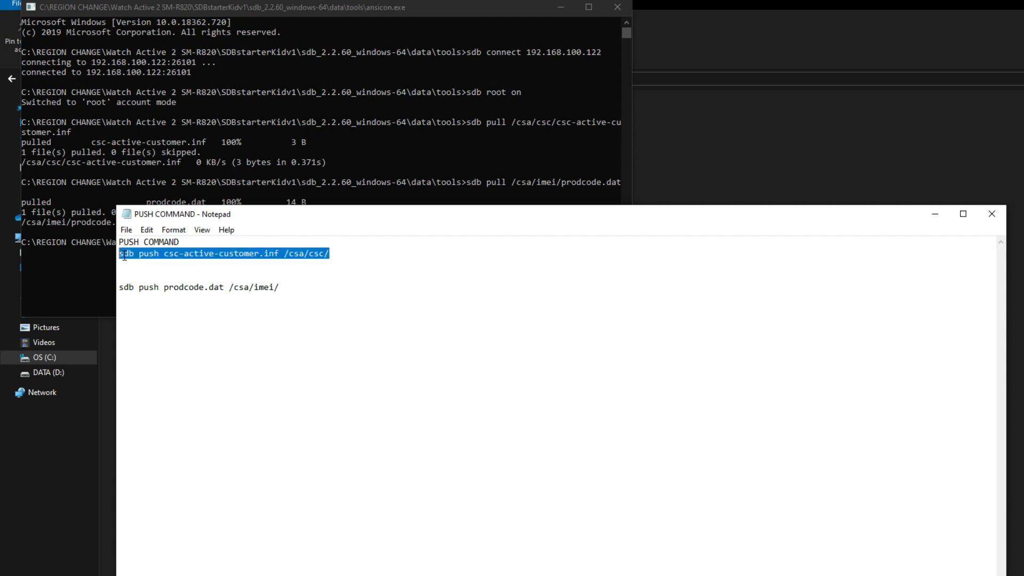
right_click(222, 254)
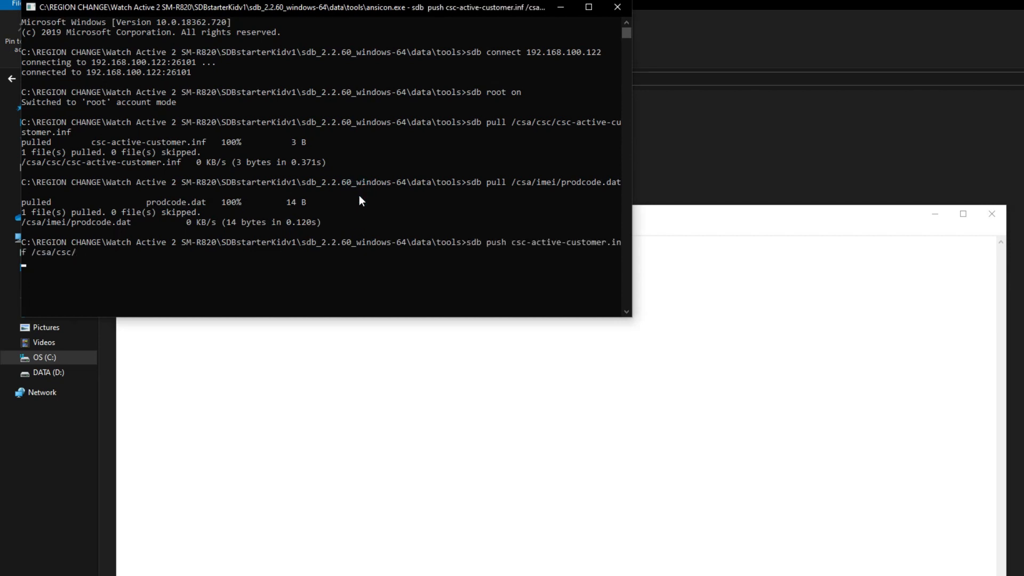
click(397, 340)
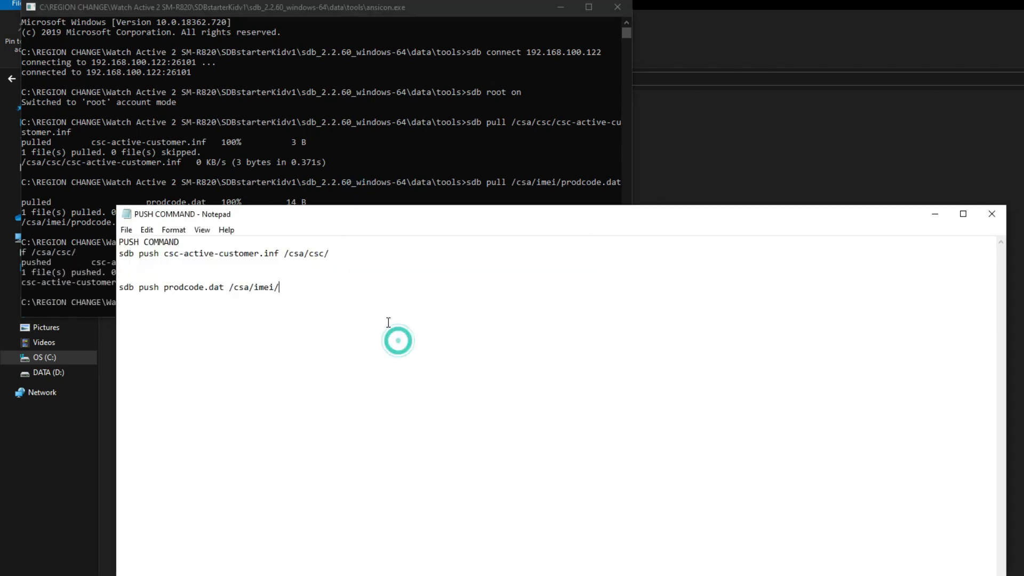
Step: Push the edited prodcode.dat back to the watch
triple_click(196, 286)
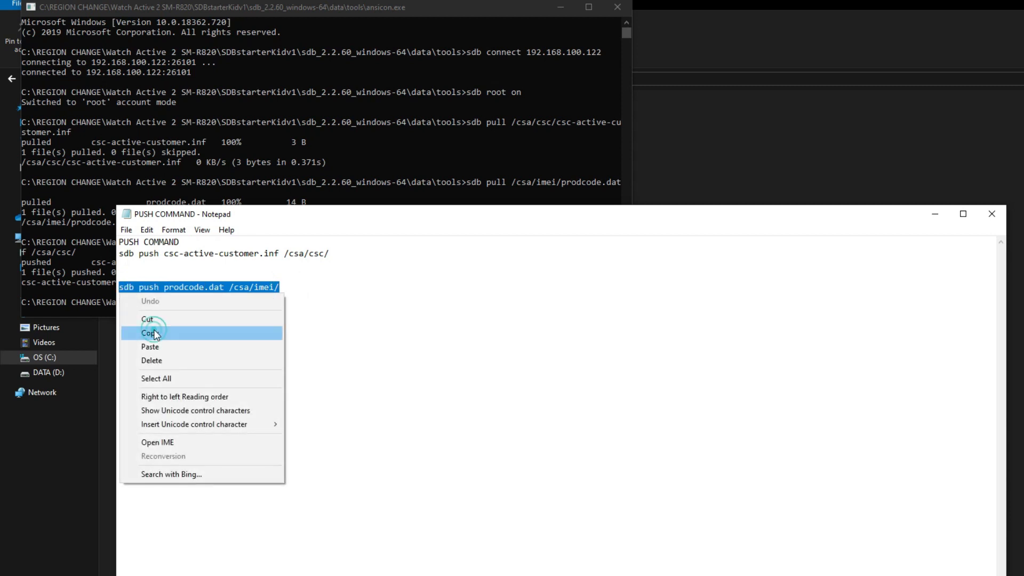
click(151, 333)
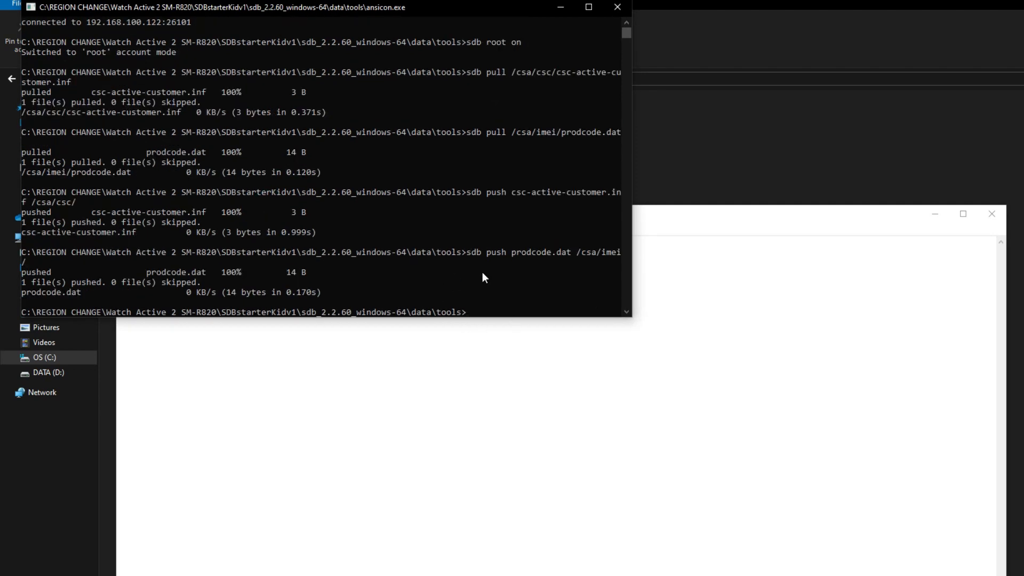
mouse_move(111, 290)
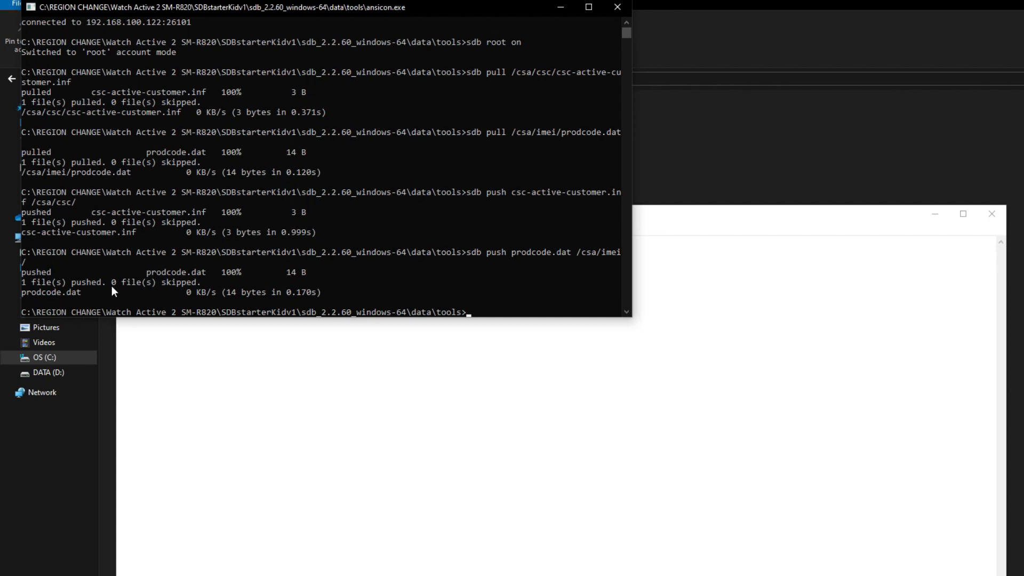
mouse_move(59, 216)
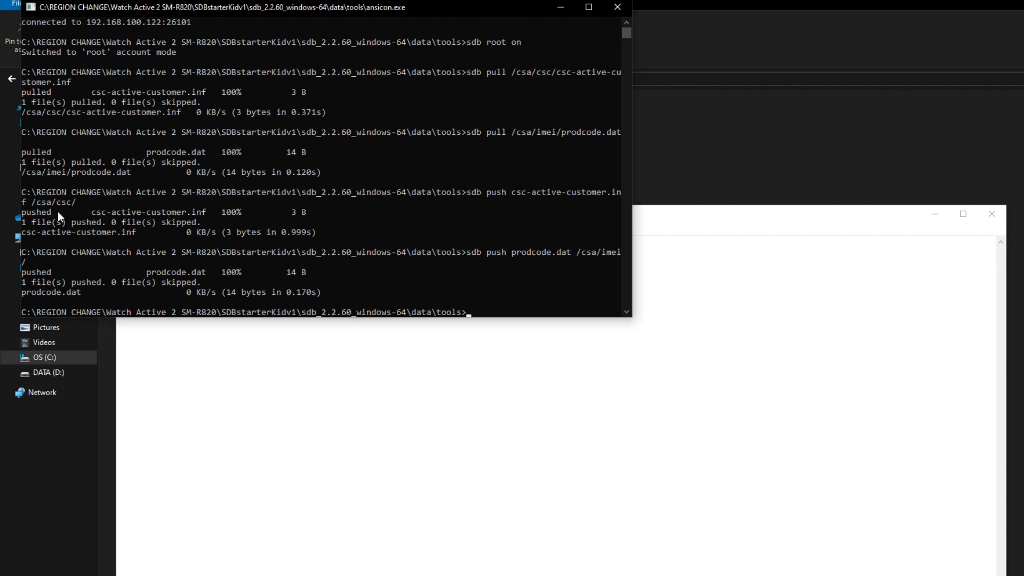